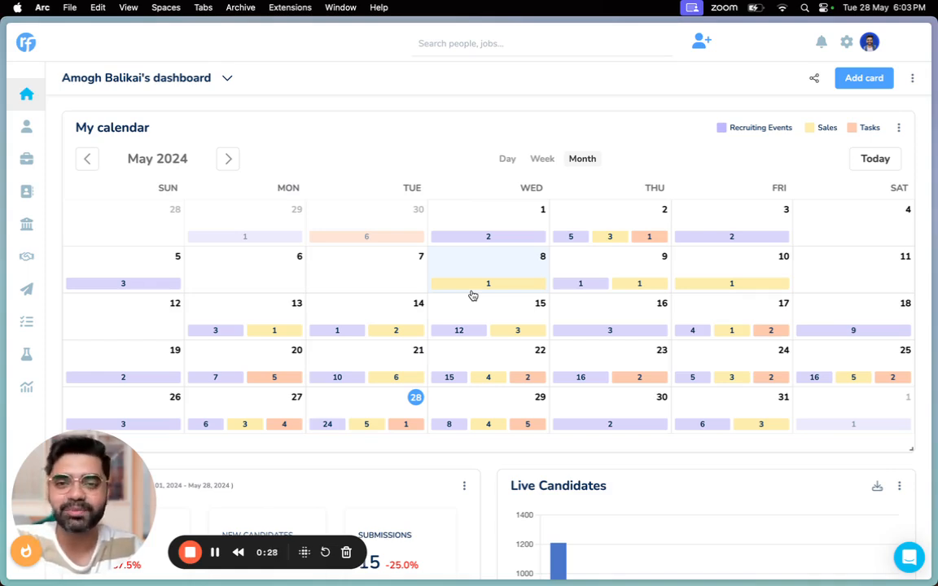
mouse_move(433, 201)
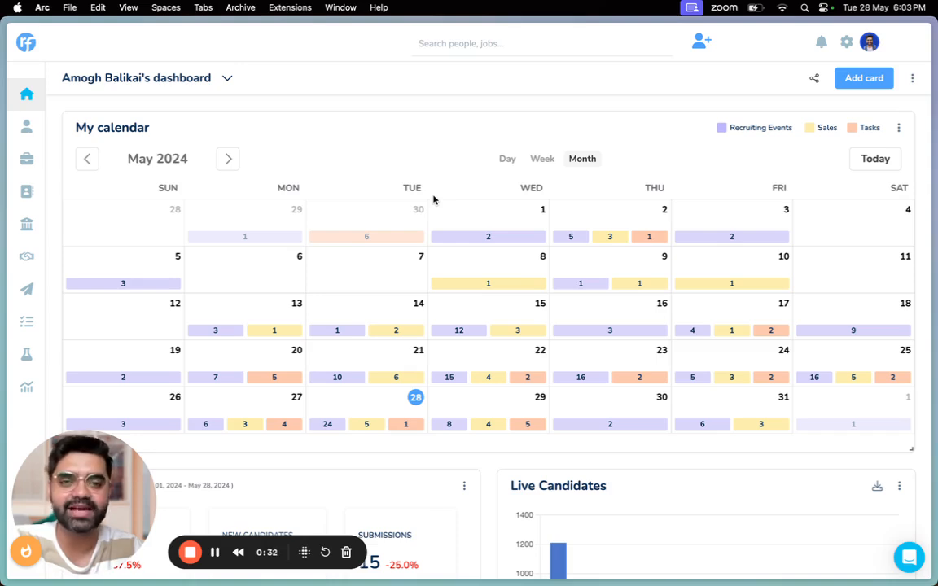
mouse_move(442, 342)
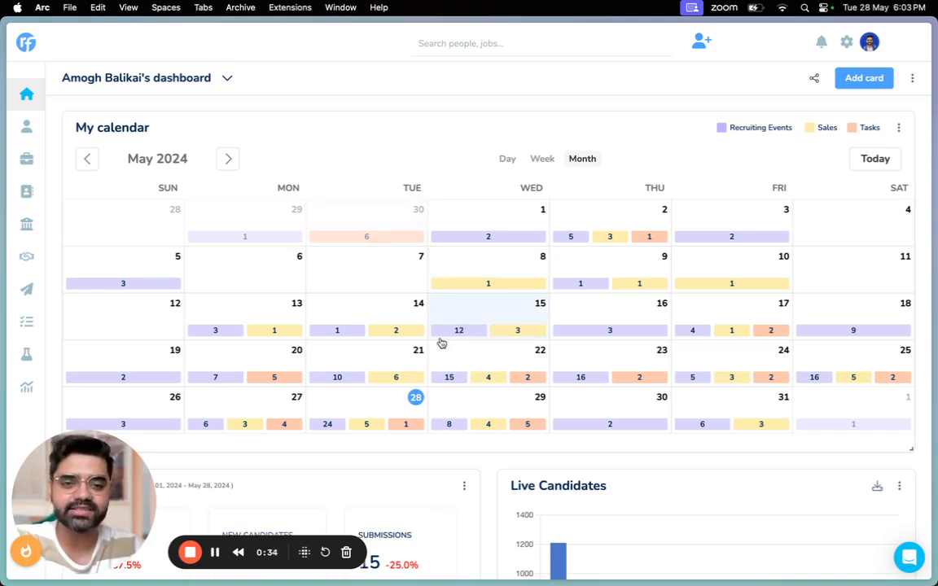
mouse_move(724, 375)
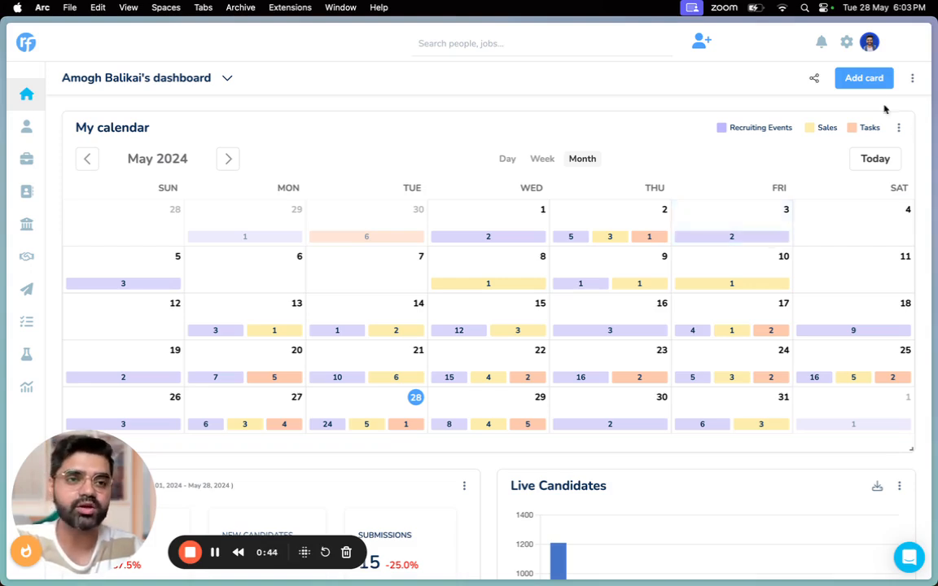
- Add an Event Calendar card named 'hg' and open its Show dropdown
click(912, 77)
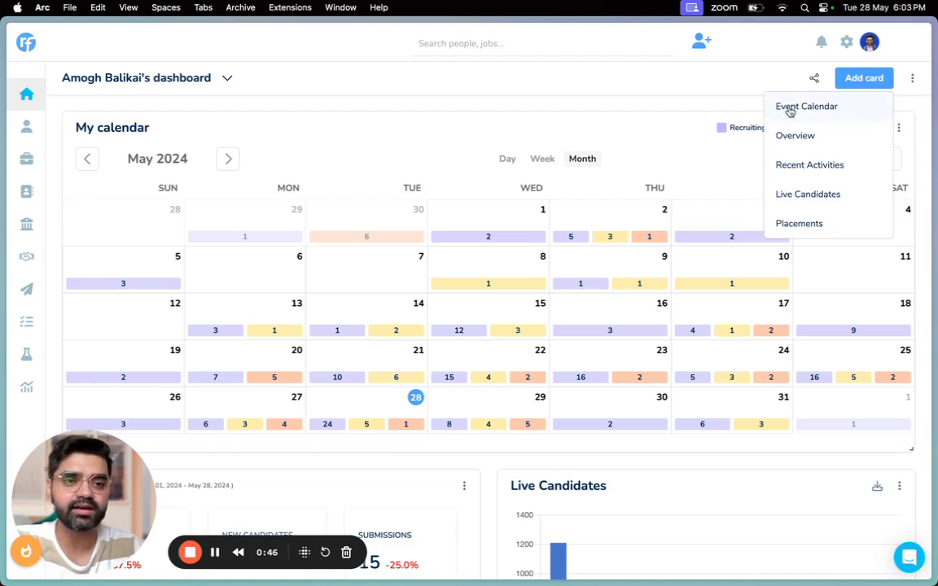
click(805, 106)
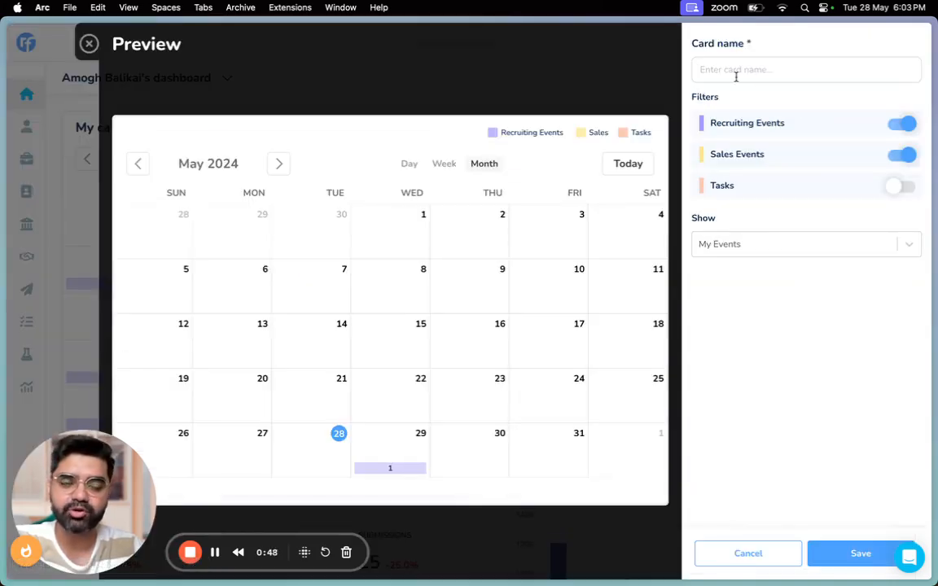
text(hg)
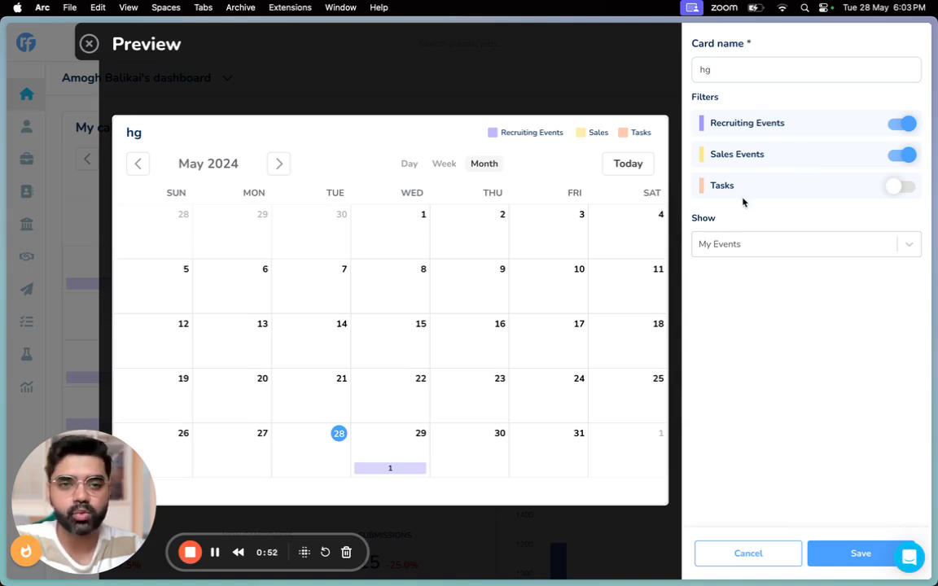
mouse_move(730, 121)
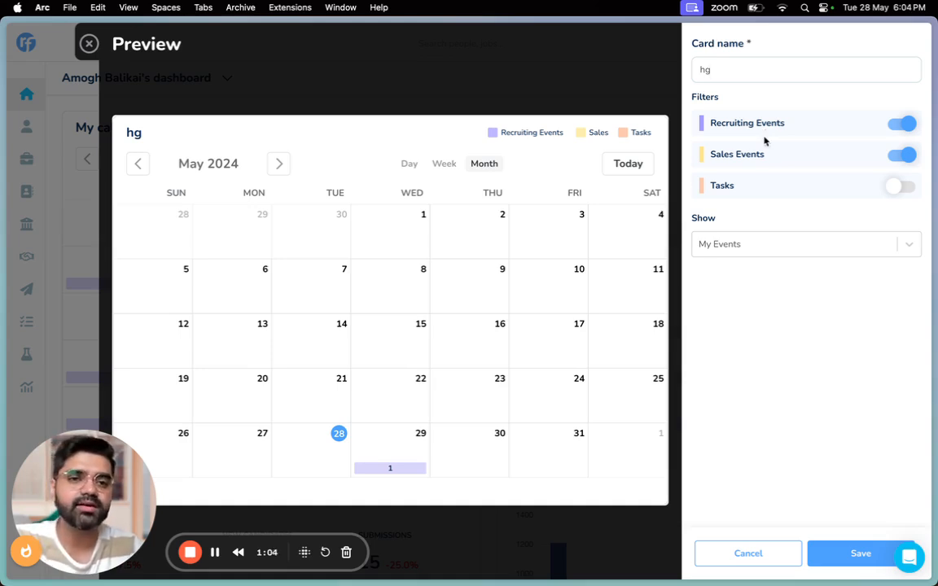
mouse_move(754, 167)
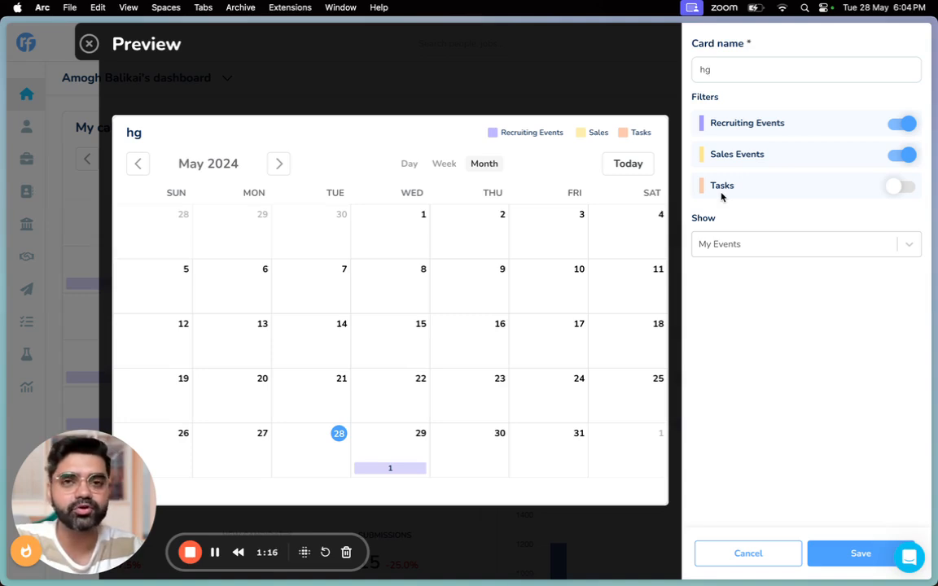
click(805, 243)
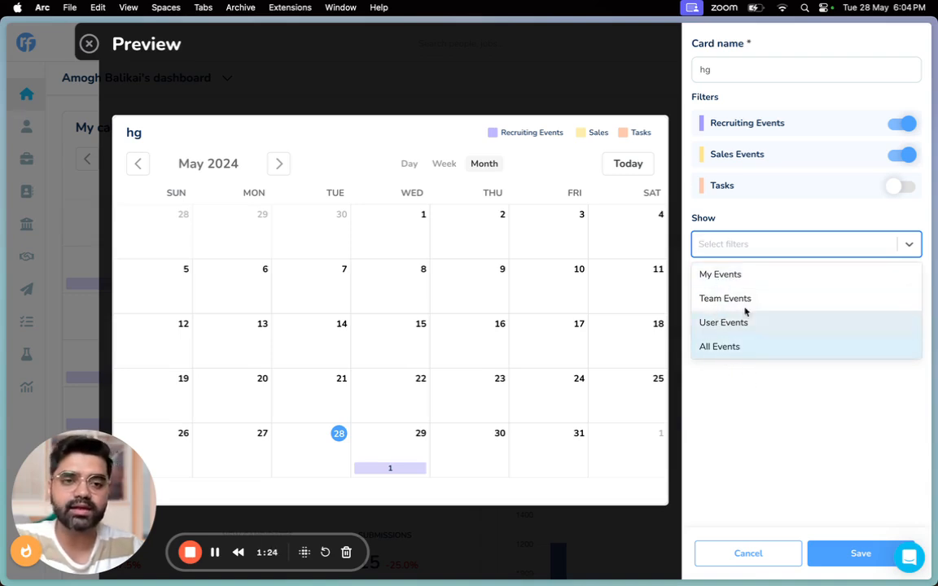
- Switch the card's Show option from My Events to Team Events
click(720, 274)
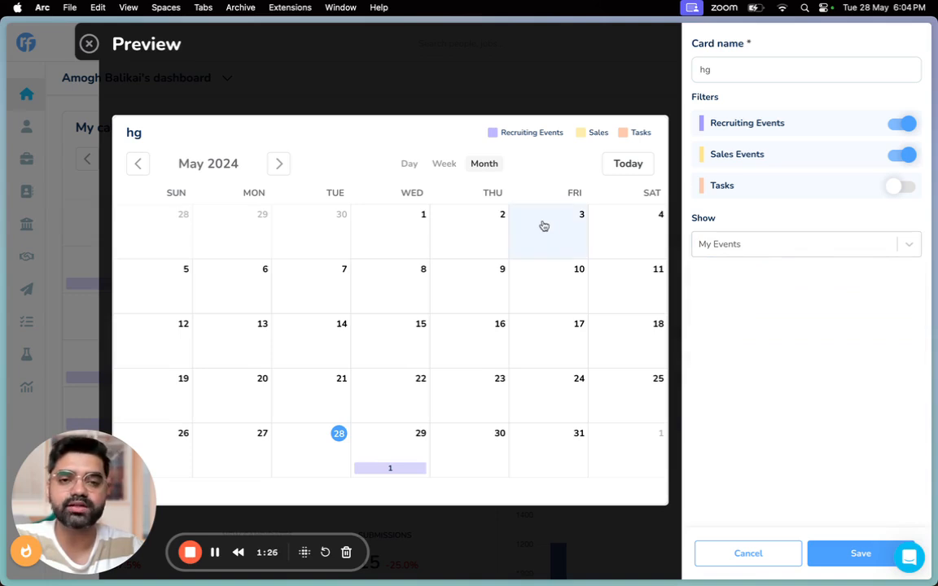
click(802, 243)
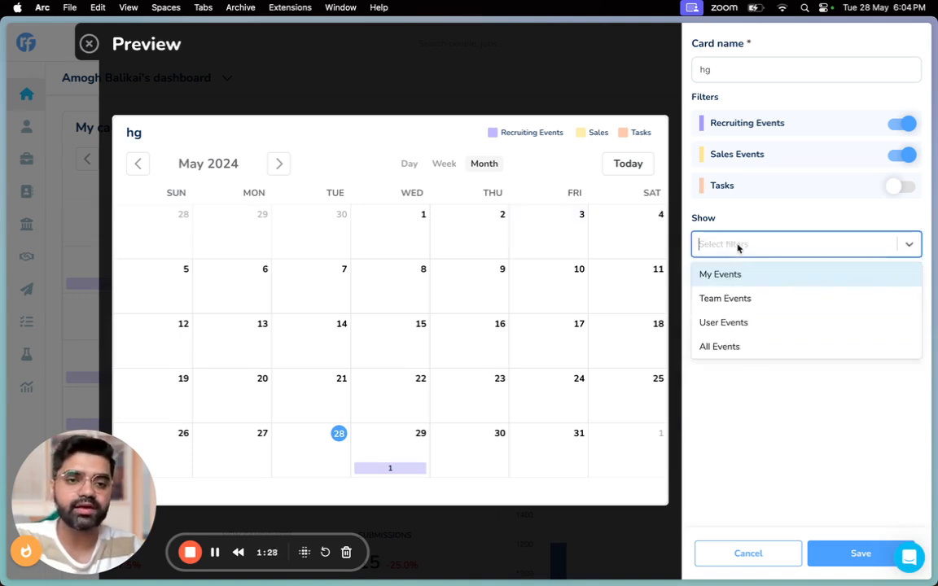
click(724, 298)
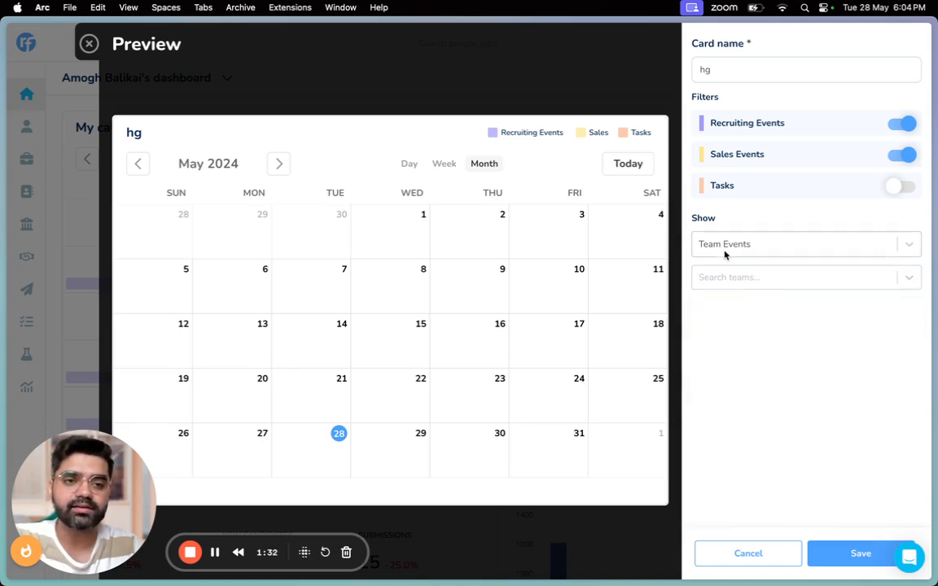
click(802, 243)
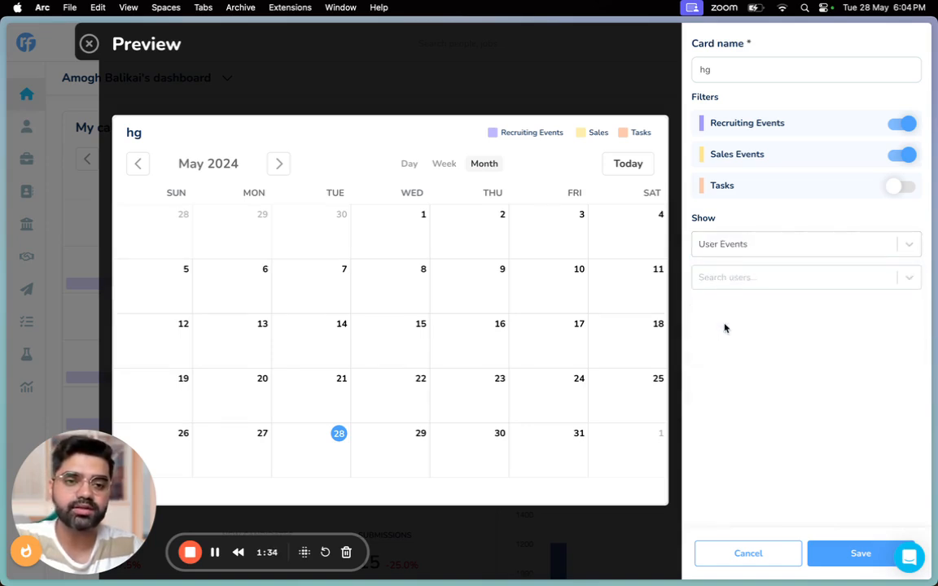
- Try User Events and All Events, then close the preview without saving
click(804, 277)
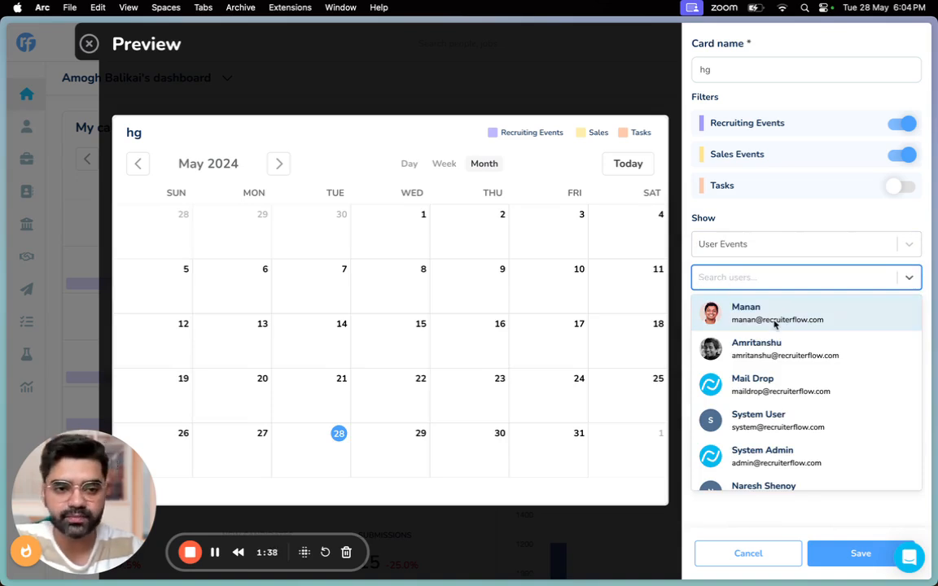
click(773, 313)
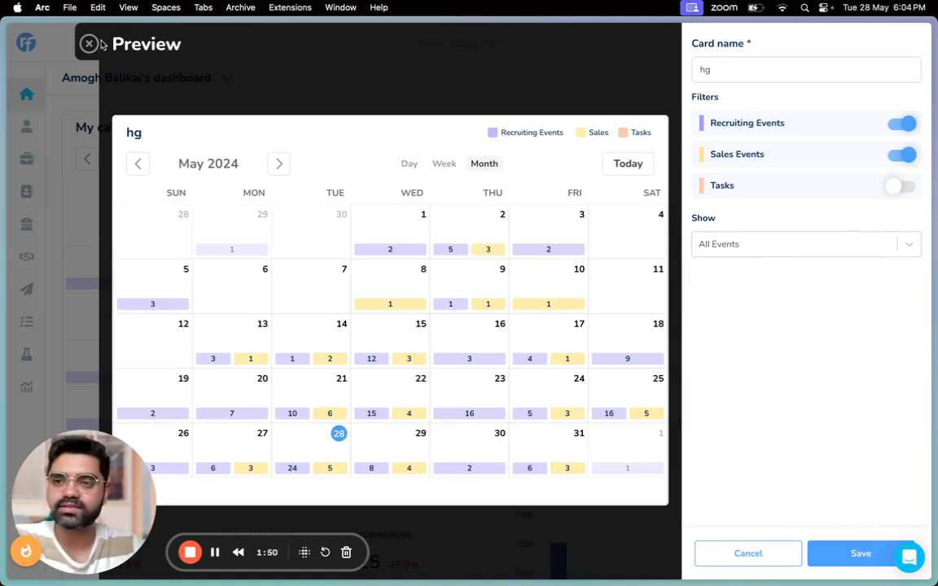
click(88, 44)
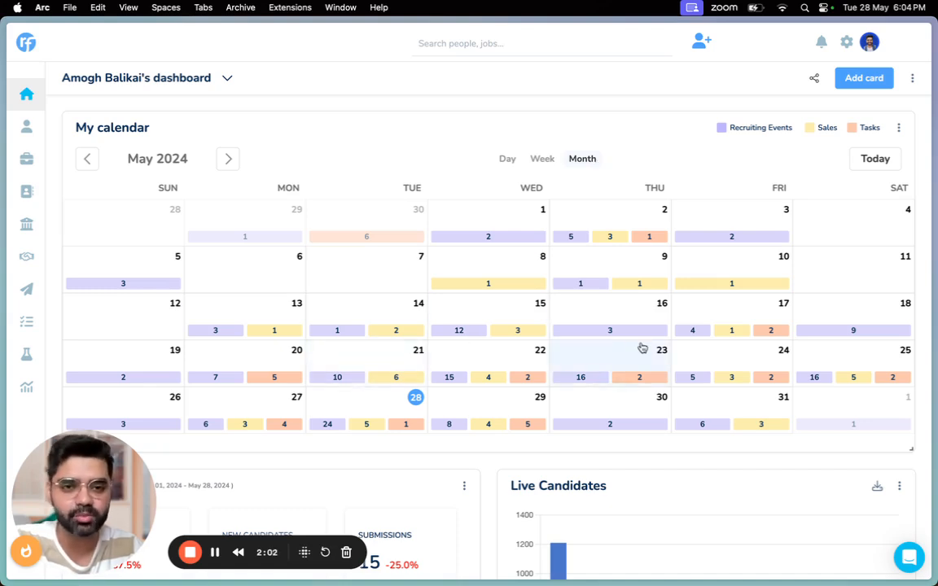
- Switch the dashboard calendar to week view, then to day view for 28 May
click(542, 158)
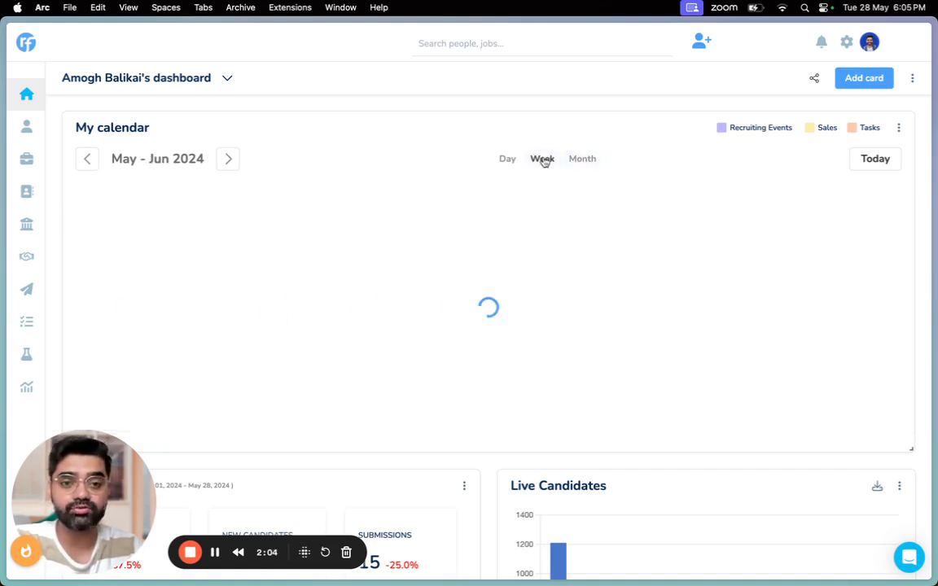
click(543, 158)
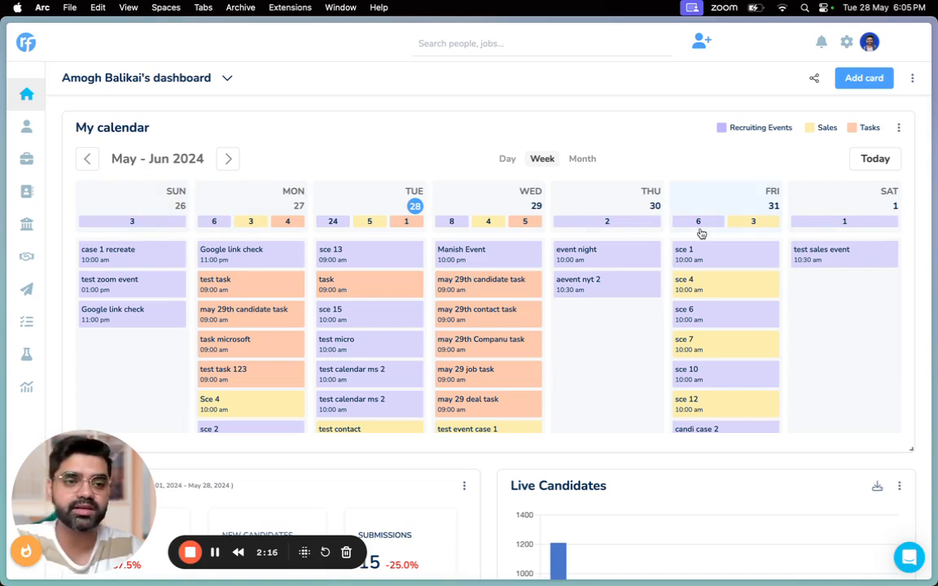
click(508, 158)
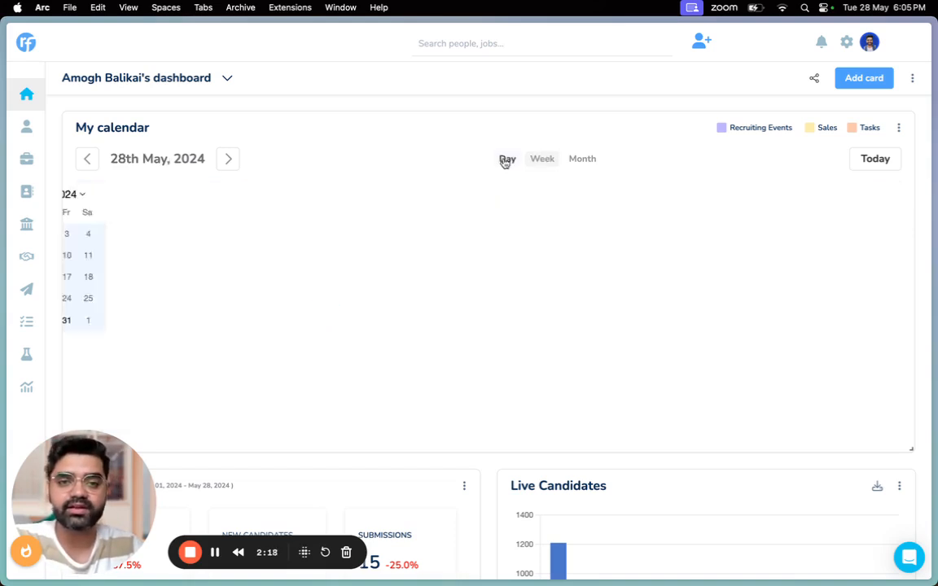
- Open the 11:00–12:00 'sce 18' event and scroll through its participants and scorecard
click(508, 159)
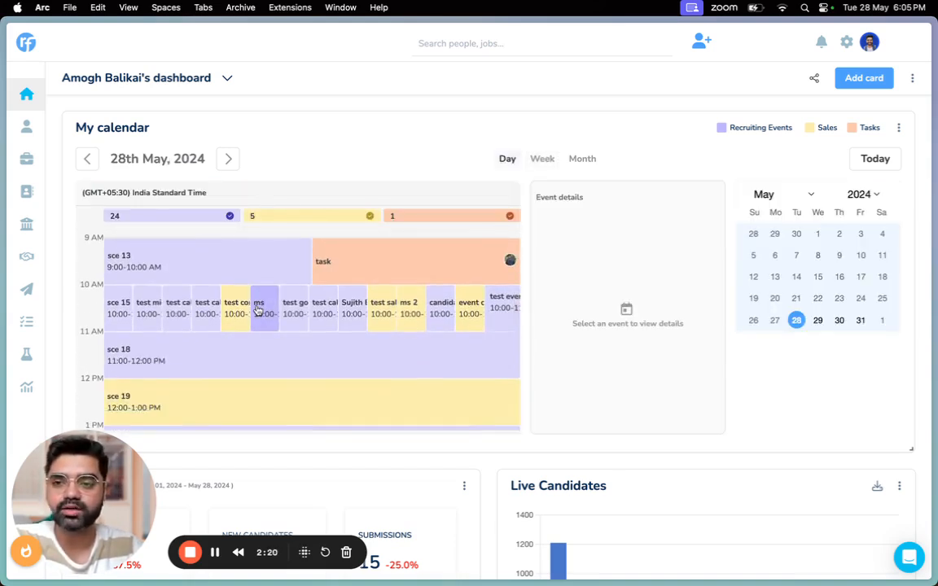
mouse_move(264, 310)
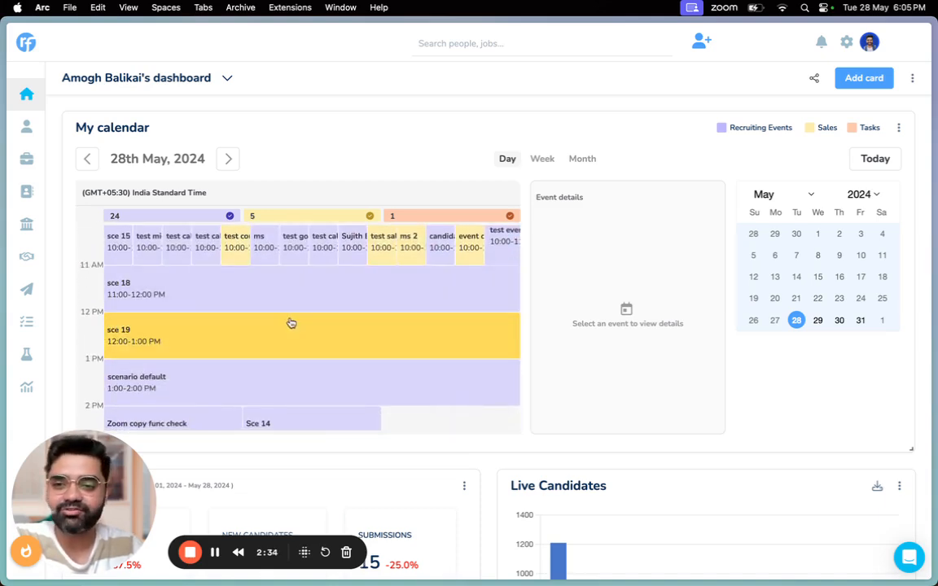
mouse_move(319, 285)
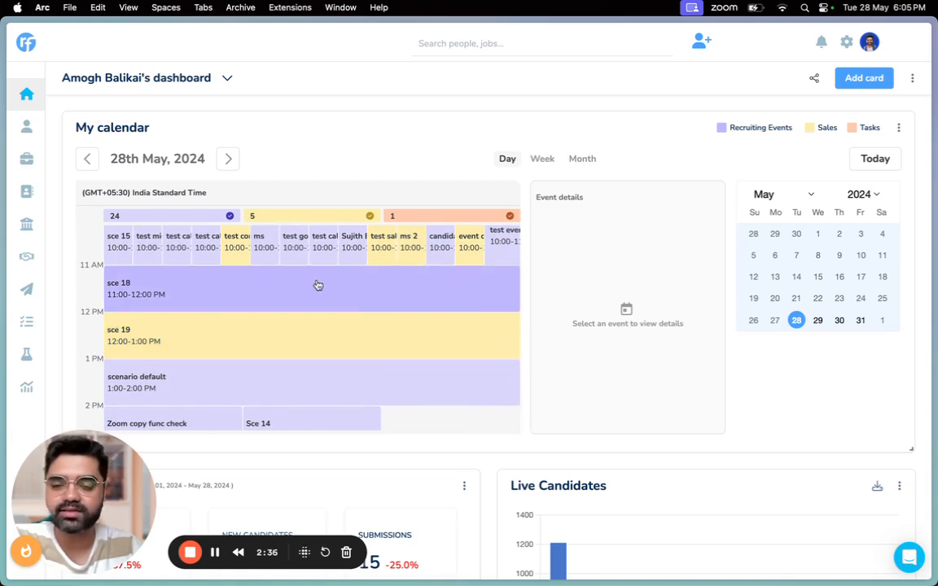
click(318, 288)
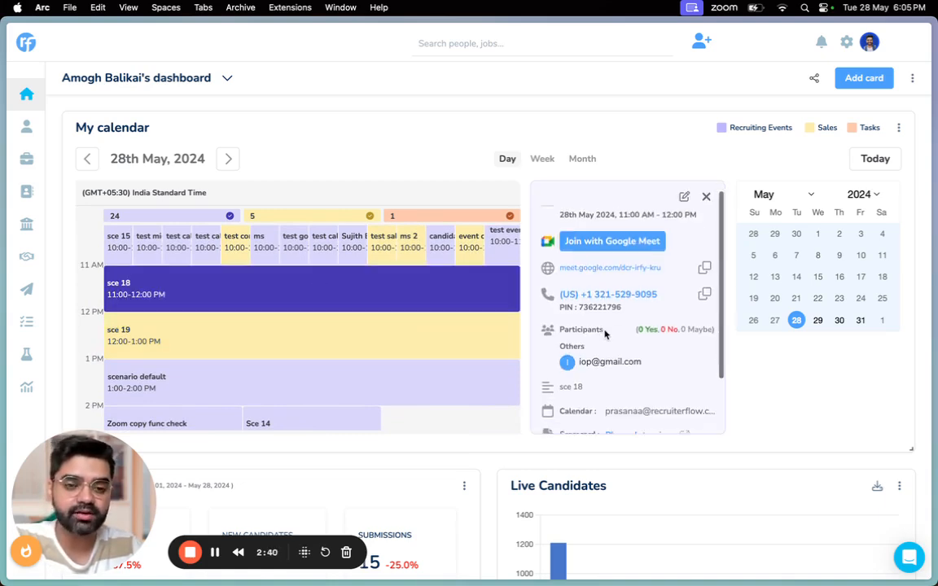
scroll(down, 3)
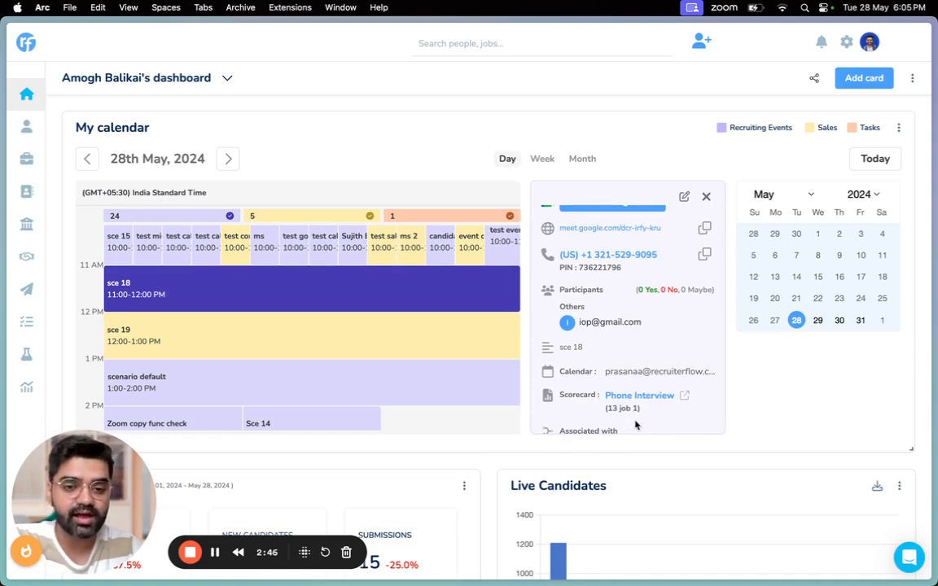
scroll(down, 3)
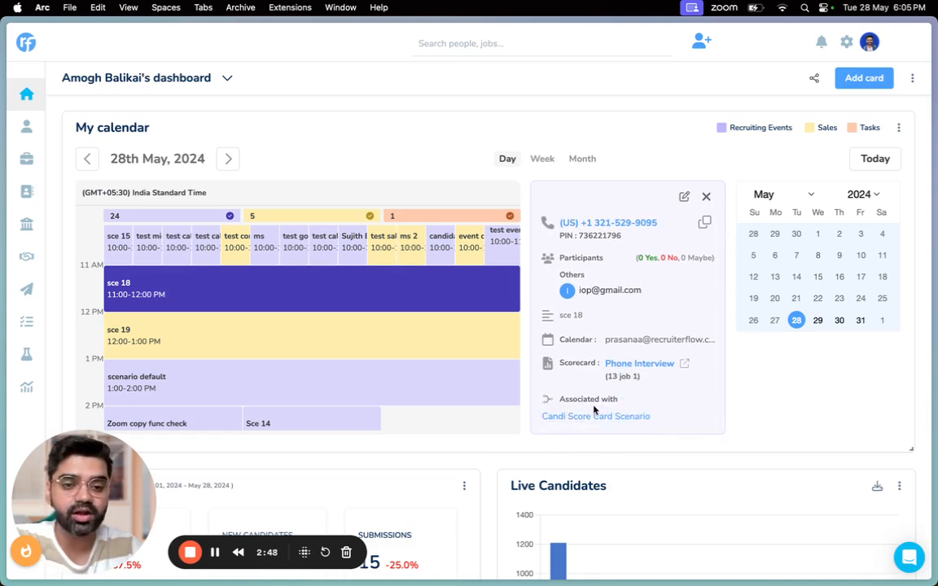
mouse_move(552, 431)
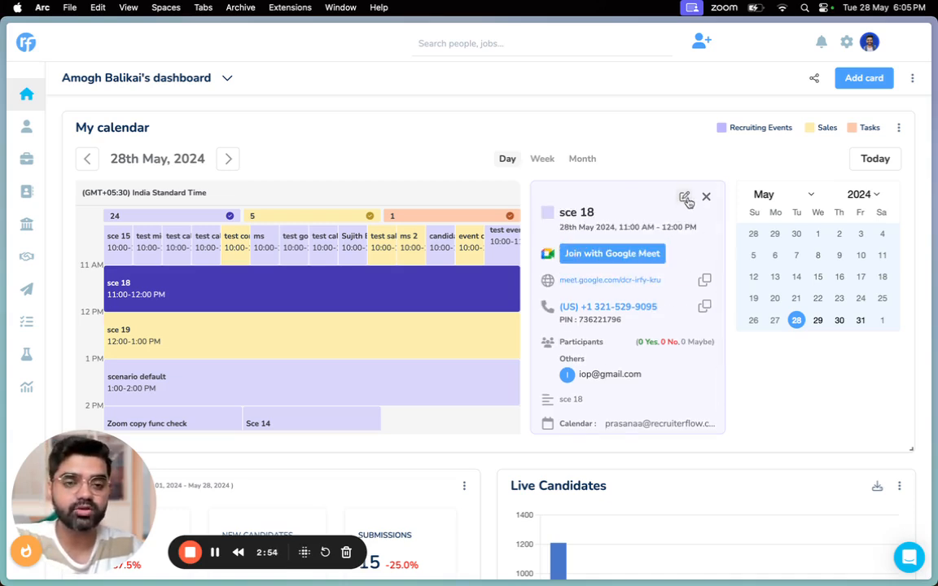
click(687, 199)
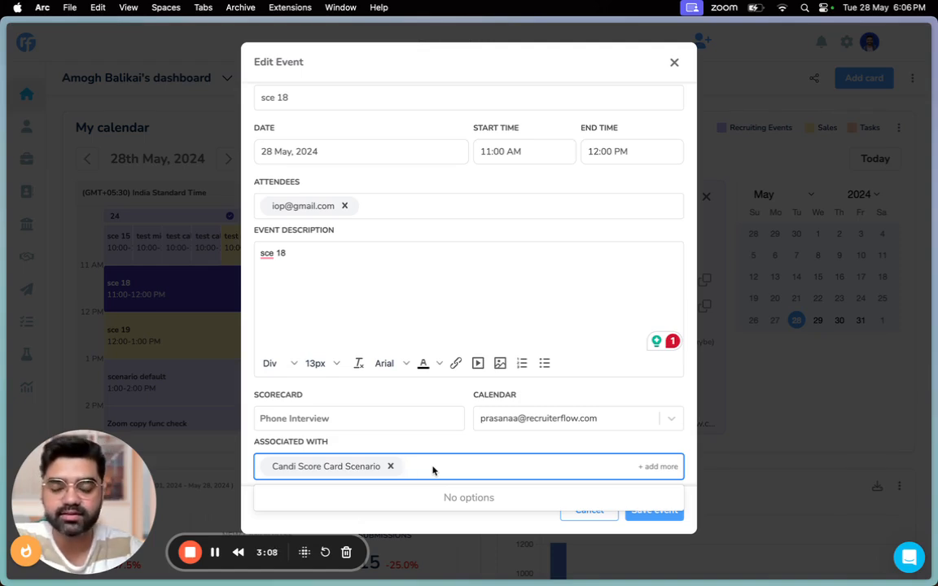
mouse_move(698, 417)
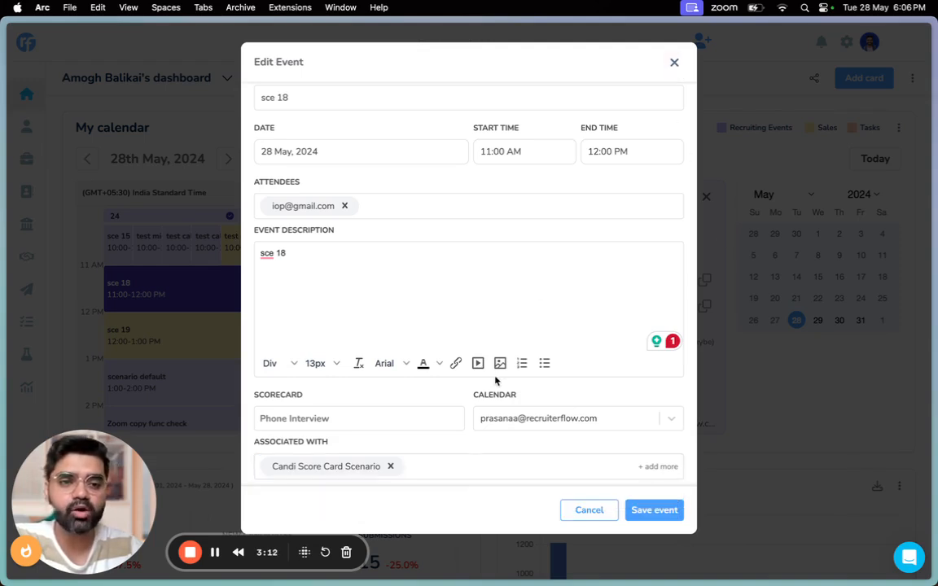
click(674, 62)
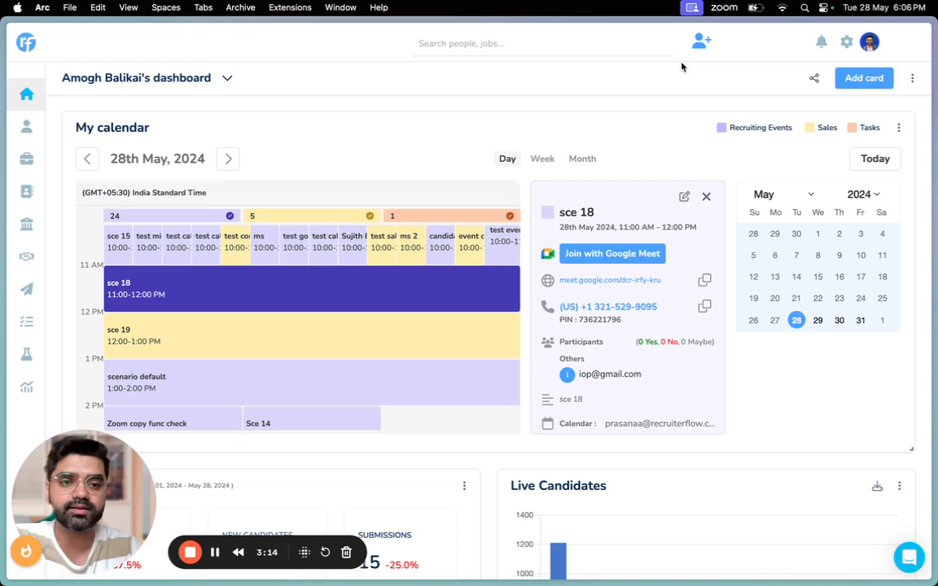
mouse_move(871, 308)
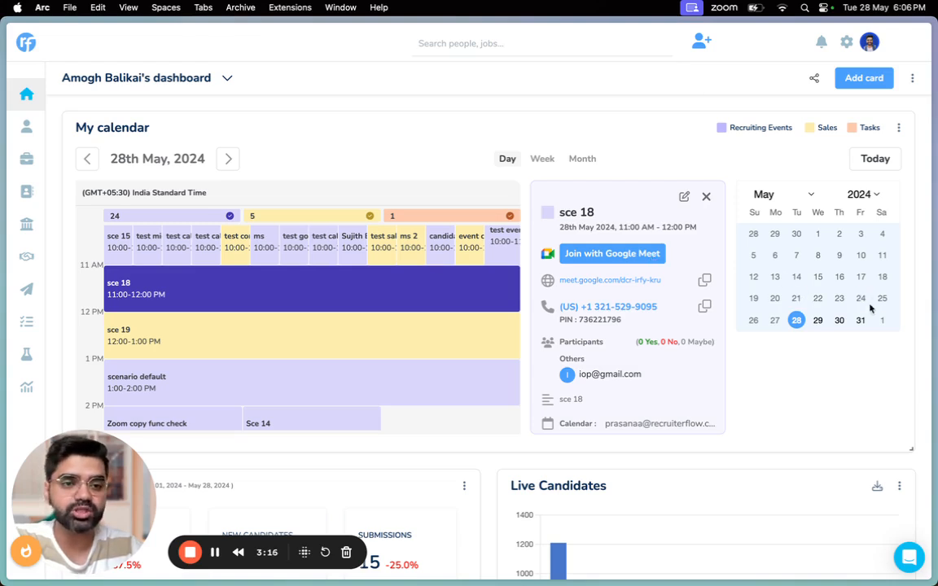
- View the 'sce 12' event on 31 May, then return to 28 May
click(860, 320)
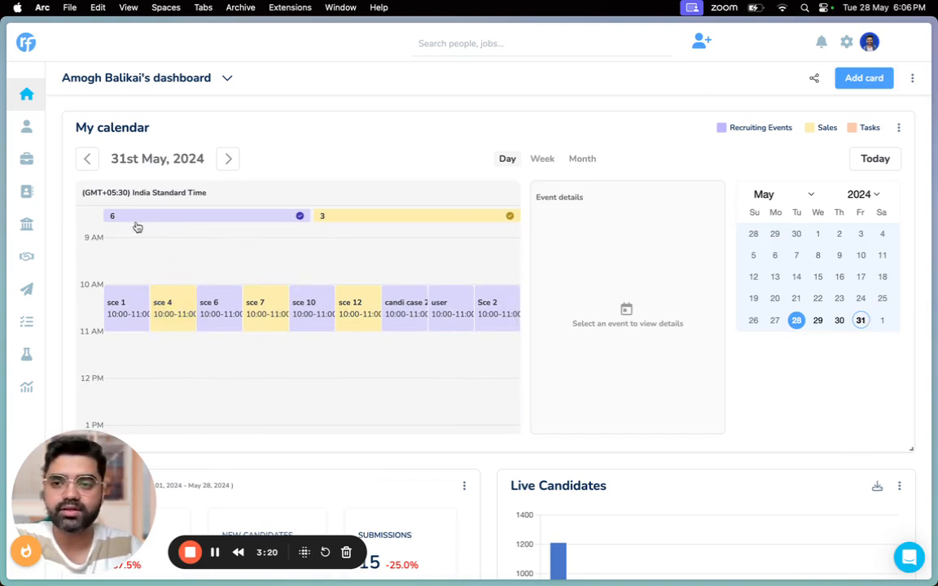
mouse_move(321, 283)
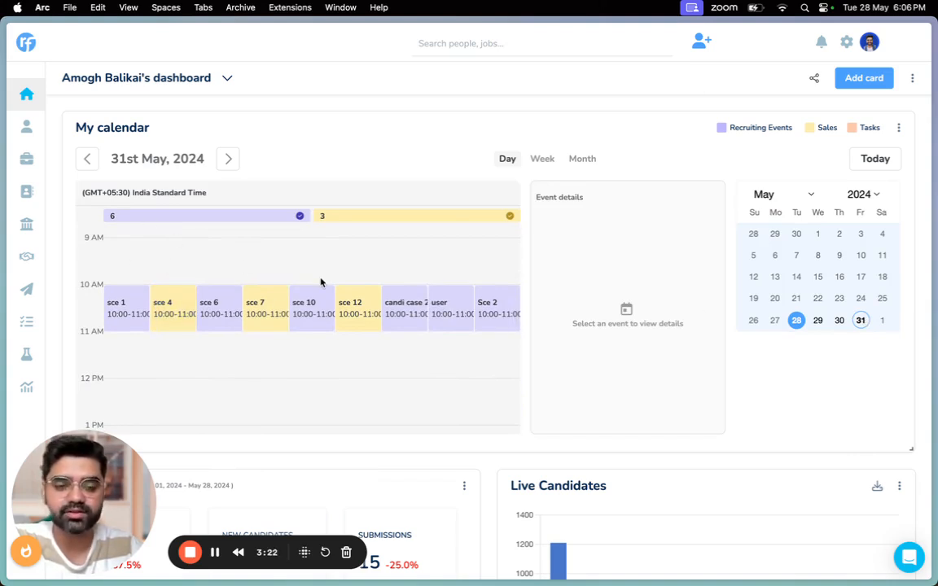
click(357, 302)
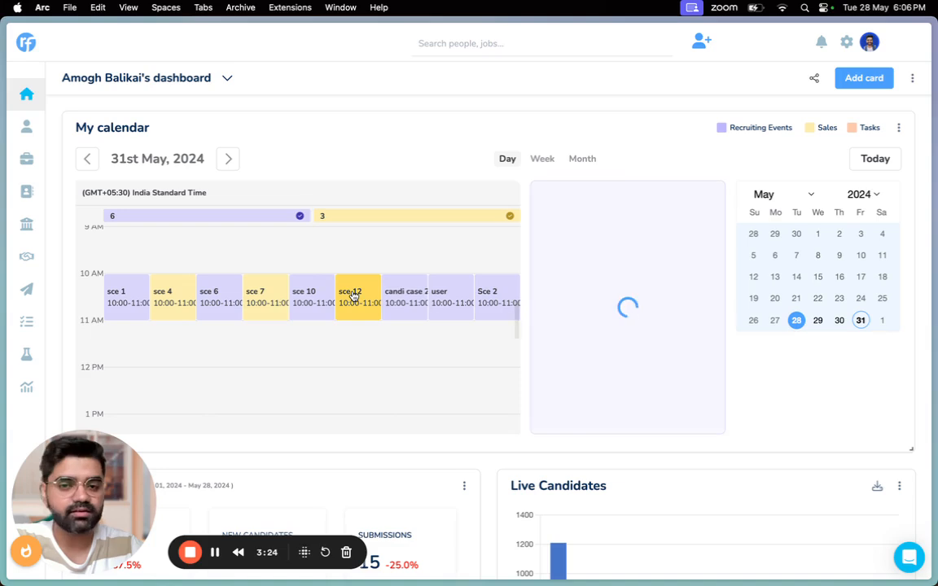
click(357, 297)
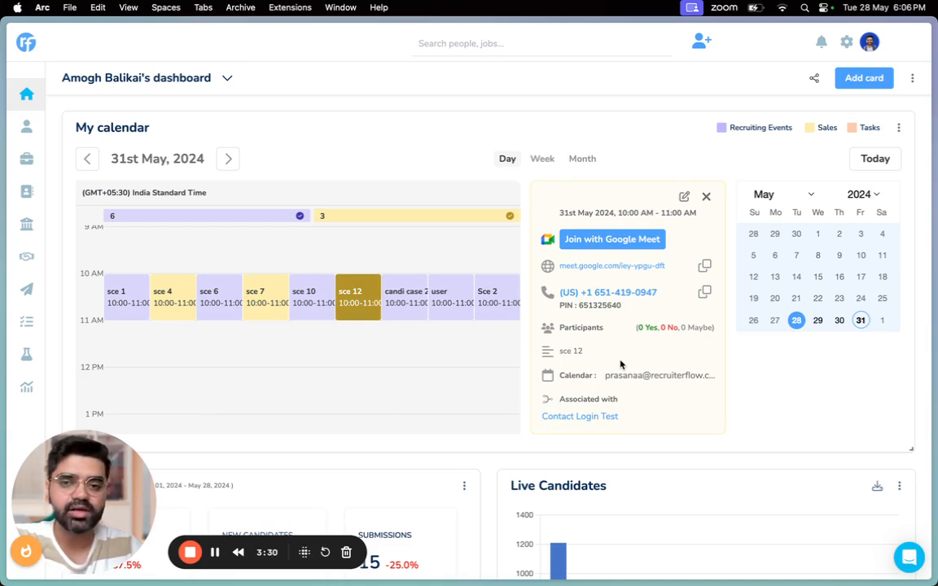
mouse_move(746, 300)
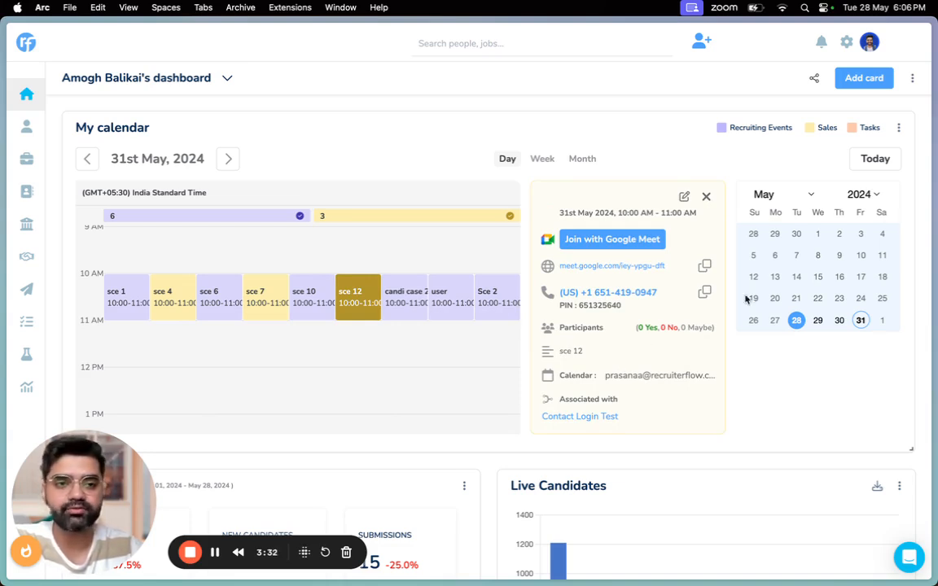
click(875, 158)
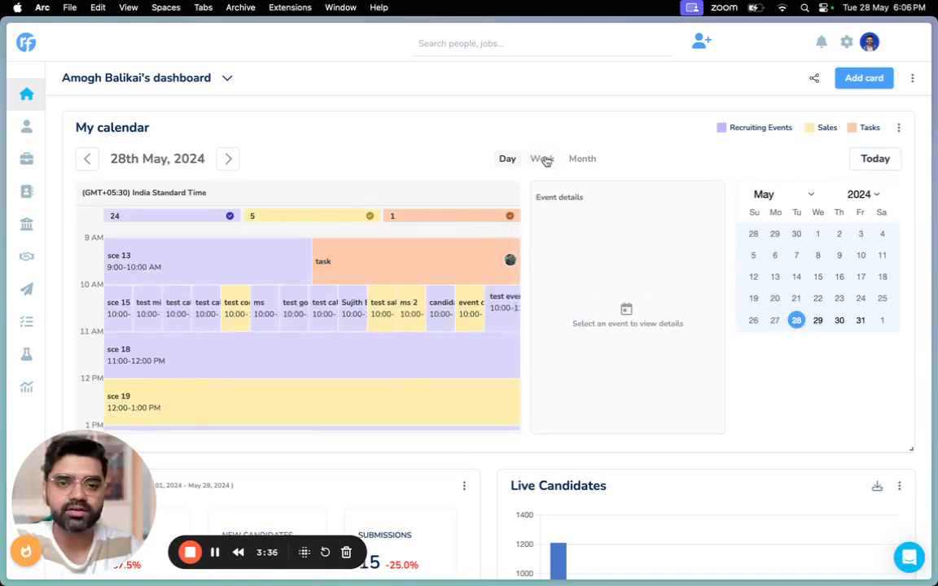
- Switch to month view, browse ahead, and return to May 2024 with Today
click(542, 158)
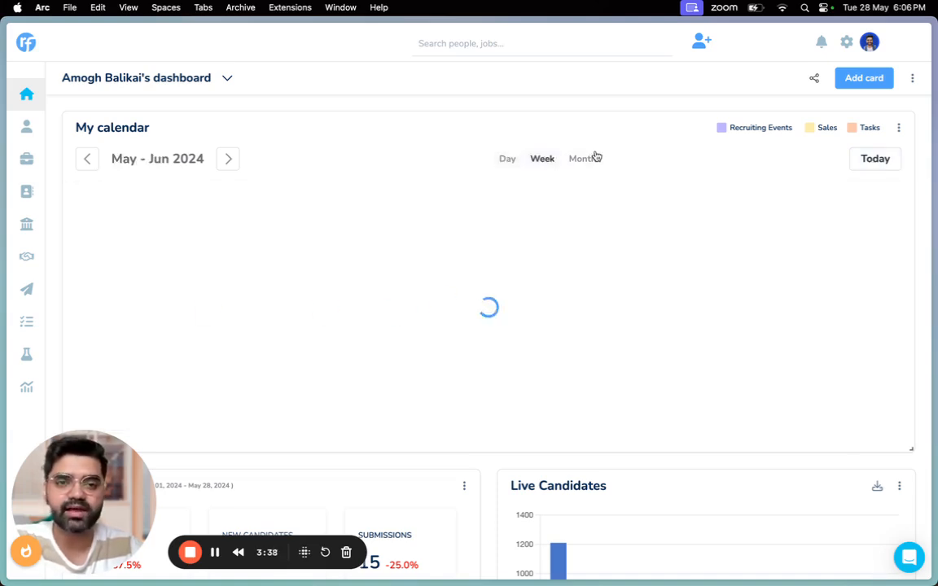
click(581, 158)
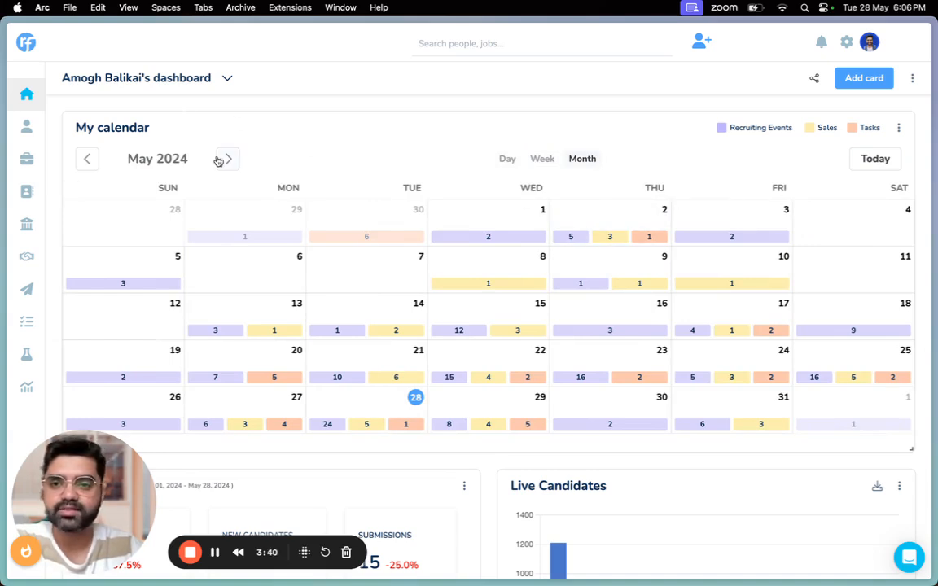
click(228, 158)
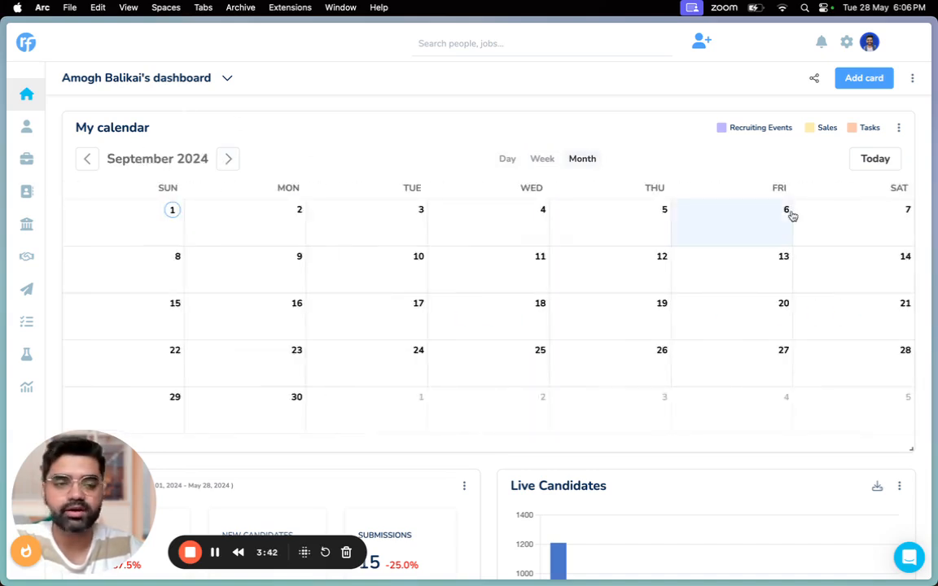
click(874, 159)
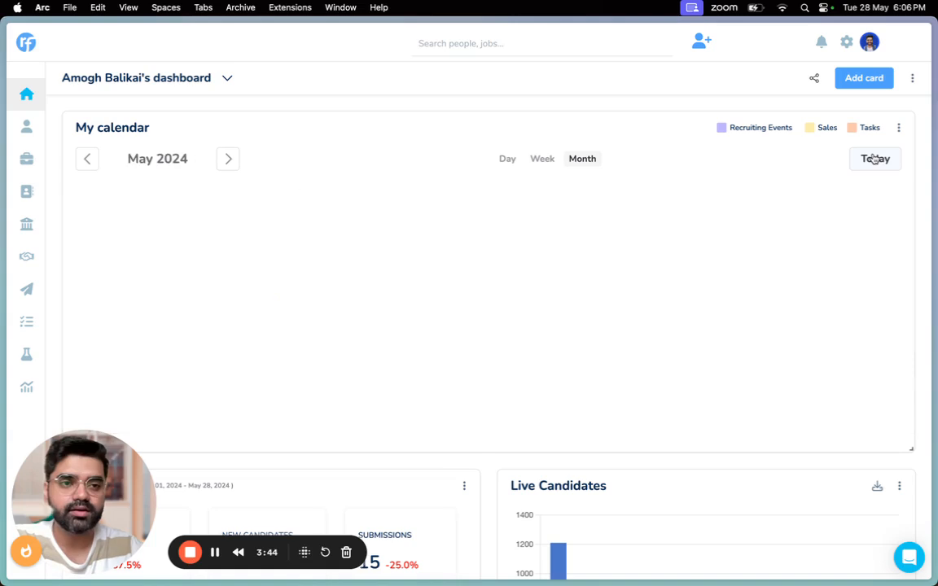
click(874, 159)
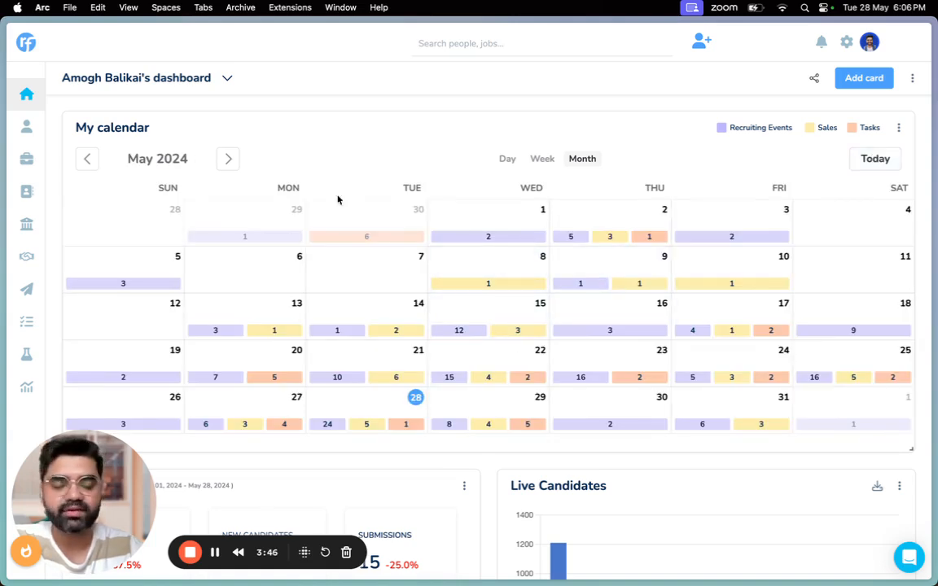